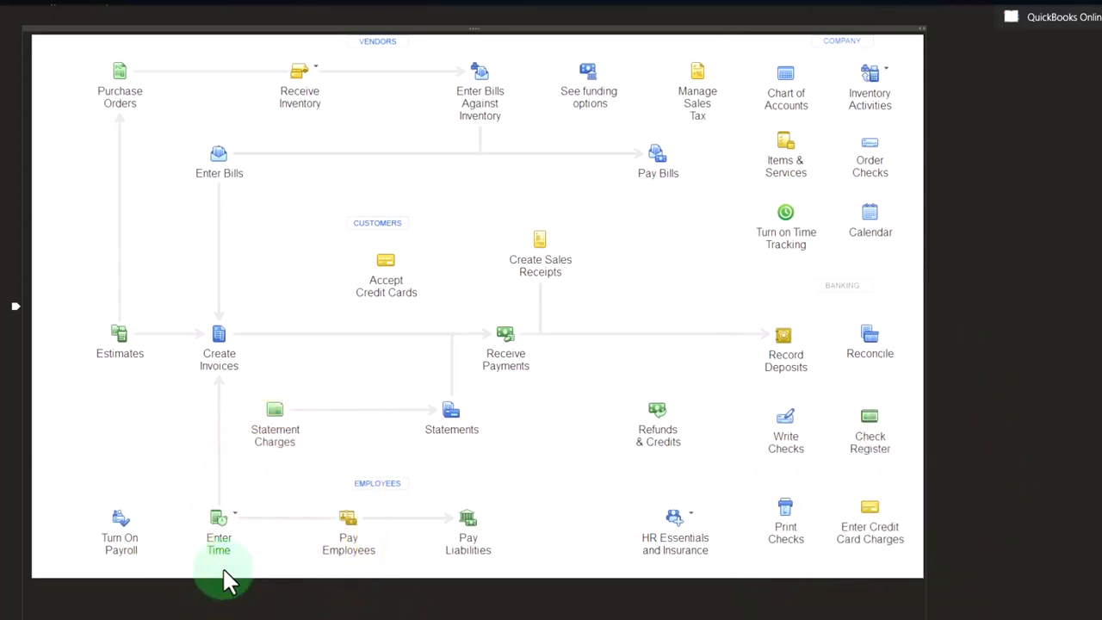
pyautogui.moveTo(331, 576)
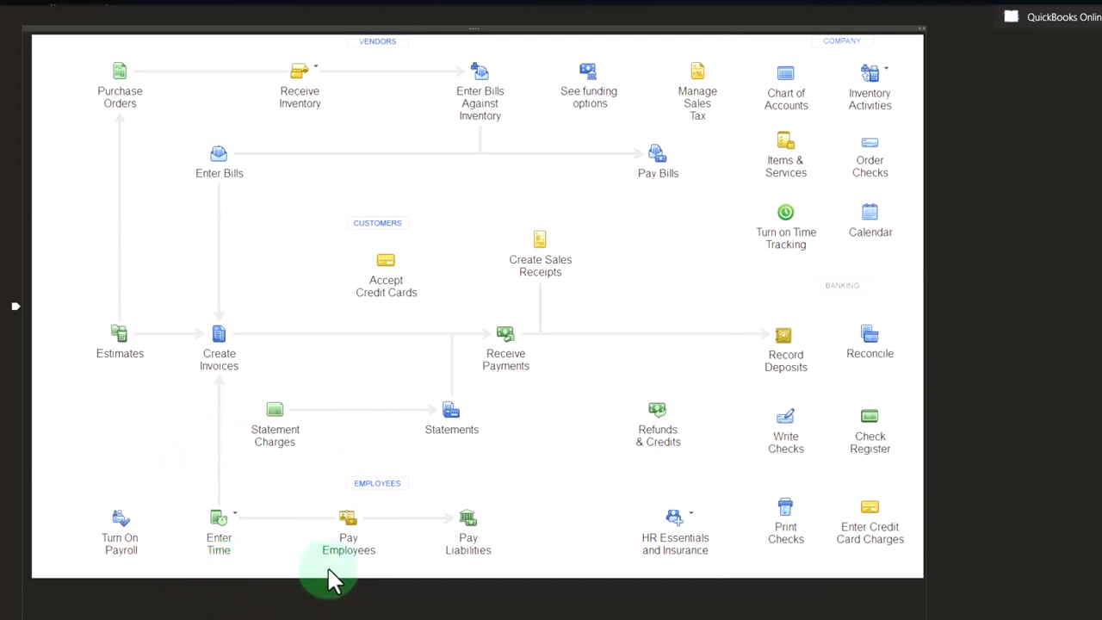
pyautogui.click(347, 543)
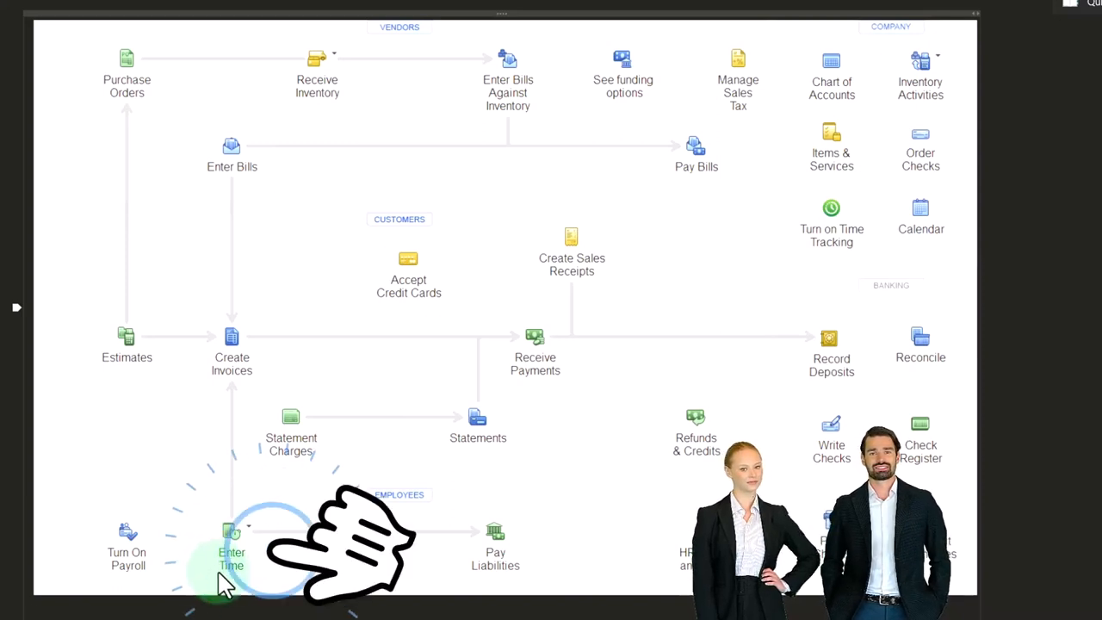
pyautogui.click(231, 534)
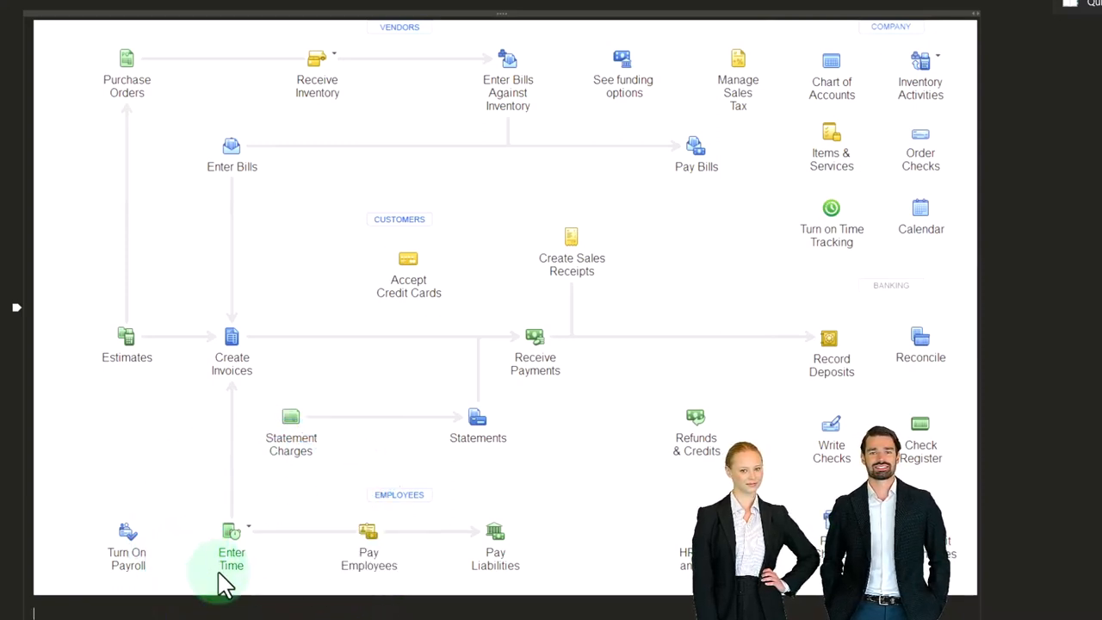